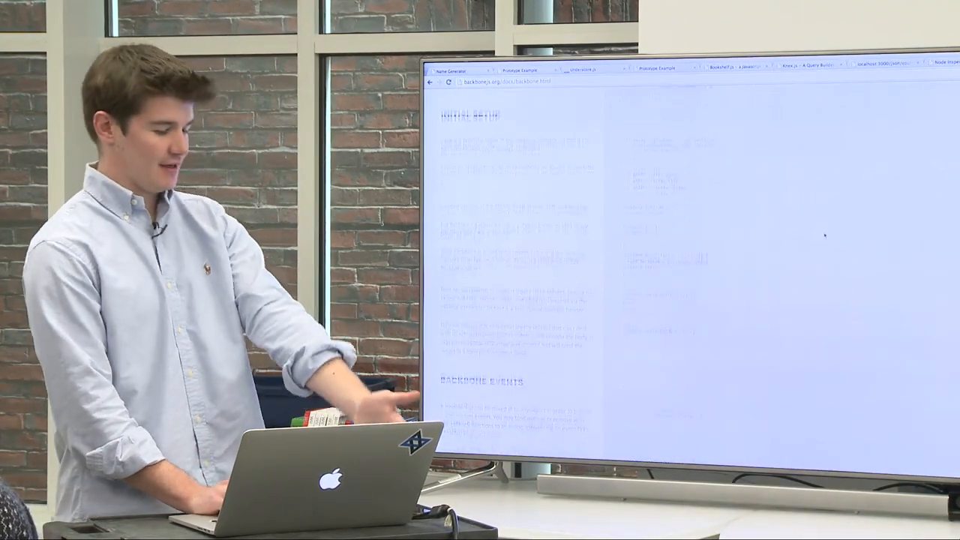
scroll("down", 3)
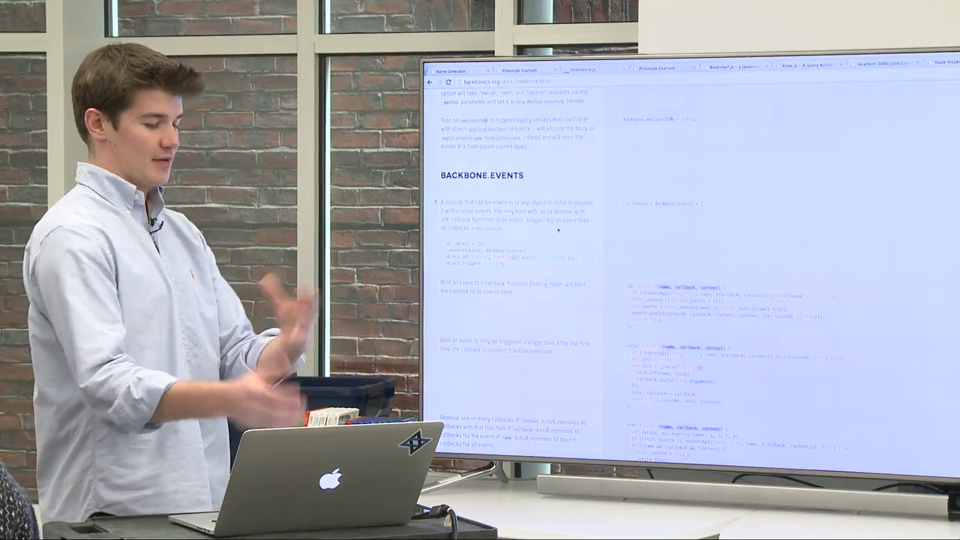
scroll("down", 3)
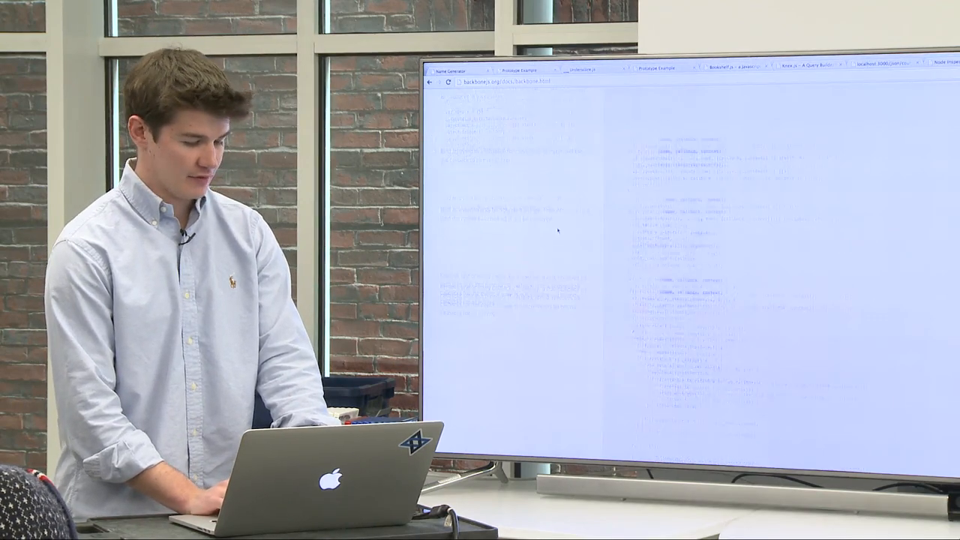
scroll("down", 3)
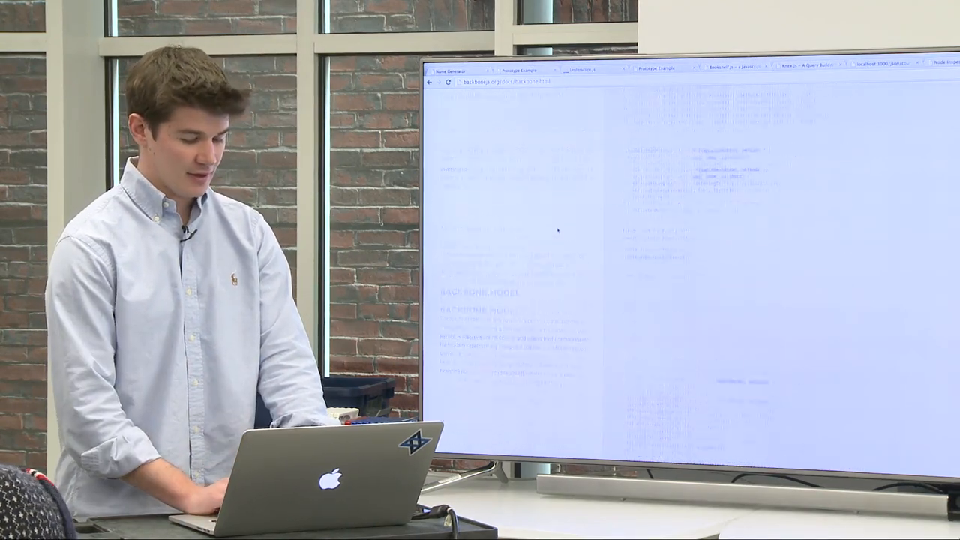